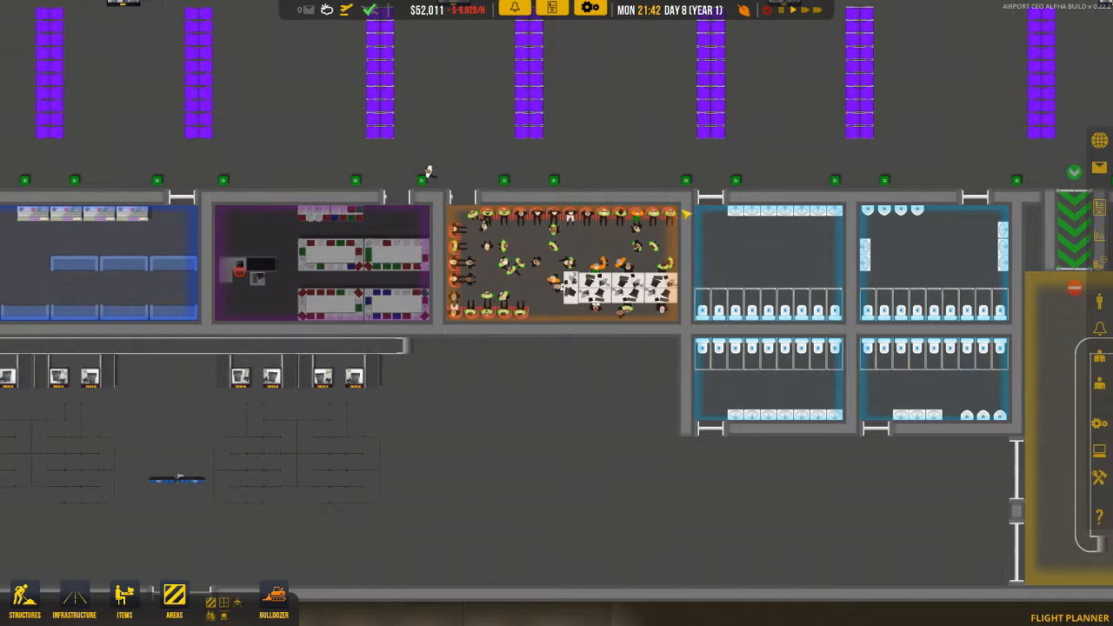
# Open the game menu from the top bar at day 8
pyautogui.click(768, 10)
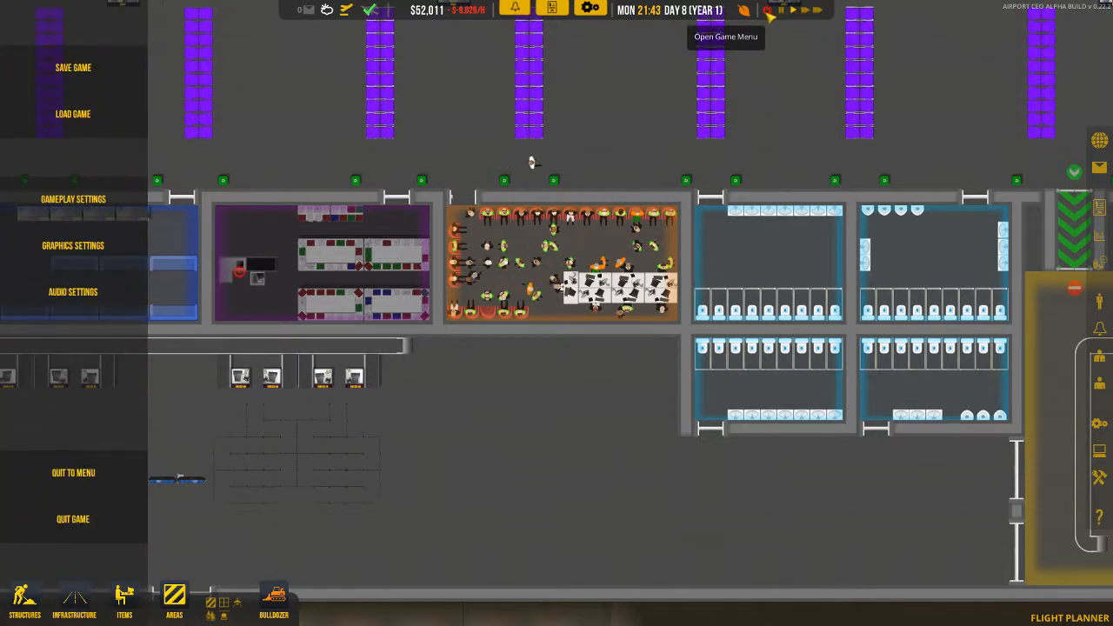
# Overwrite the AIRPORT LS NS save with the current airport
pyautogui.click(73, 67)
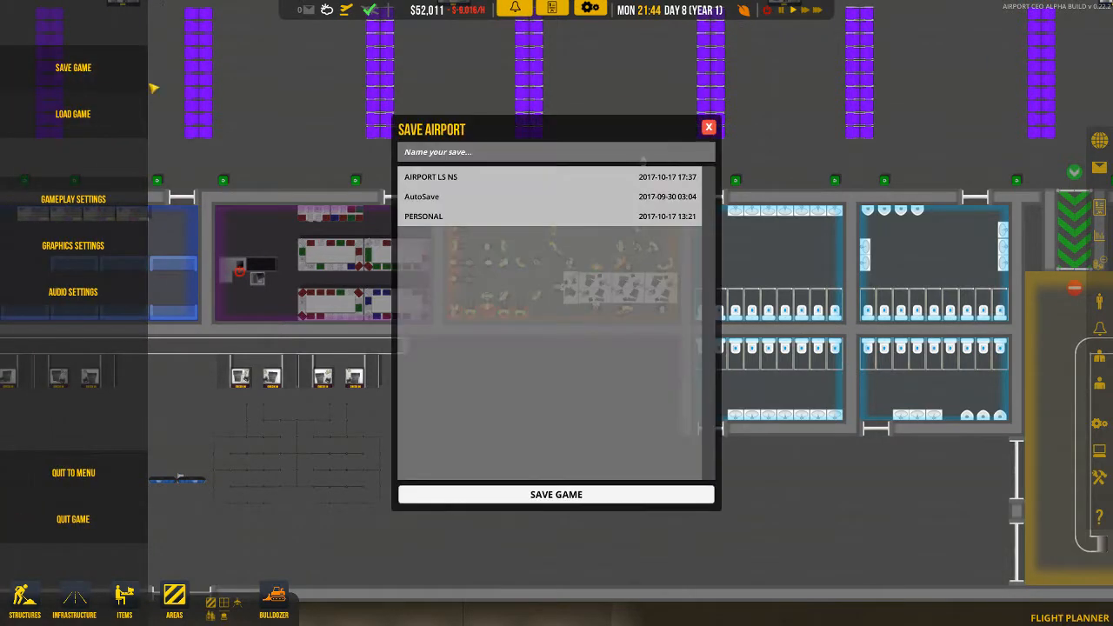
pyautogui.click(556, 493)
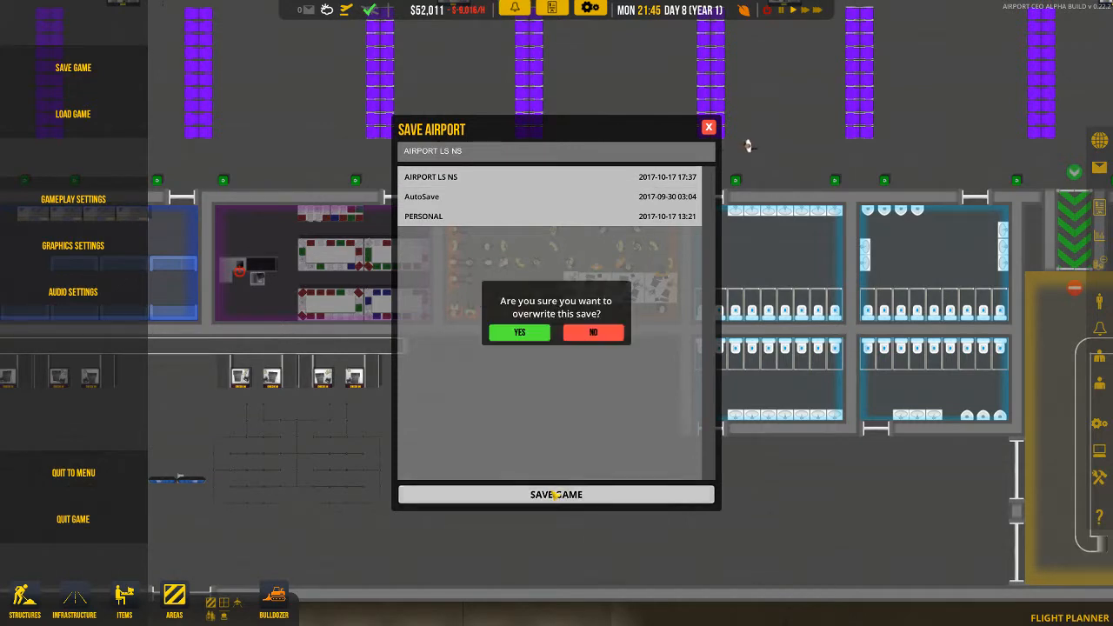
pyautogui.click(519, 332)
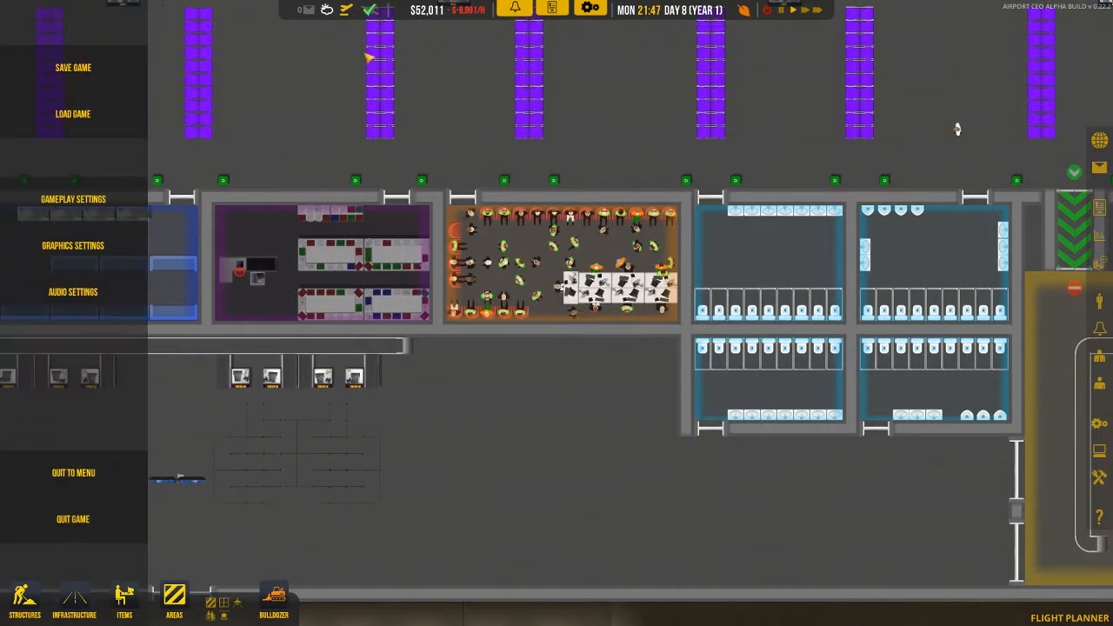
# View the Load Airport list to confirm the updated AIRPORT LS NS save, then resume play
pyautogui.click(73, 114)
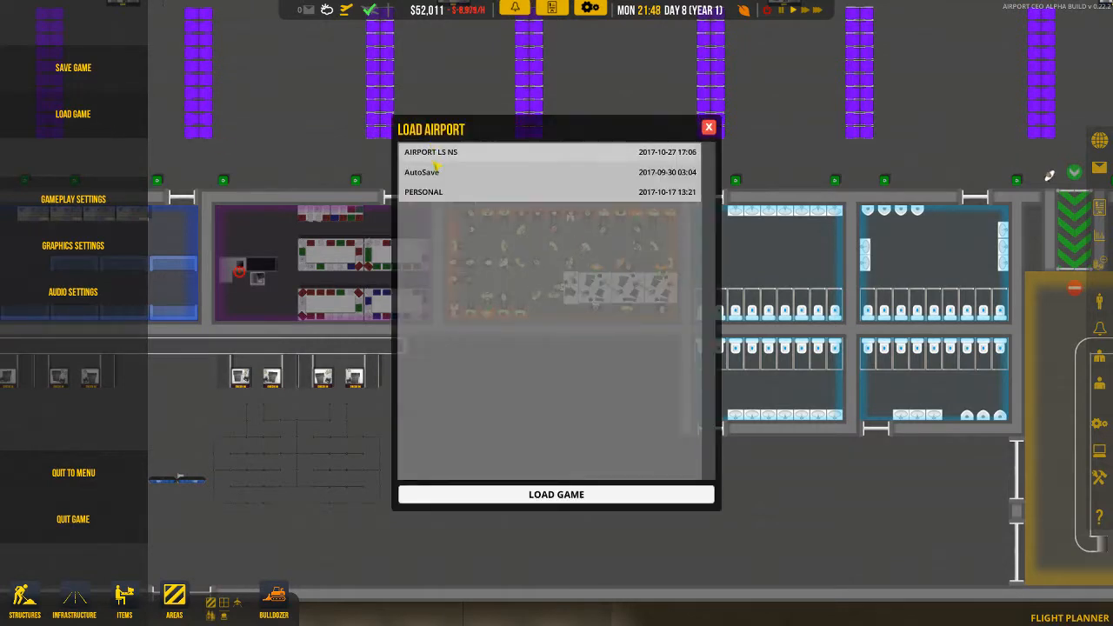
pyautogui.click(709, 127)
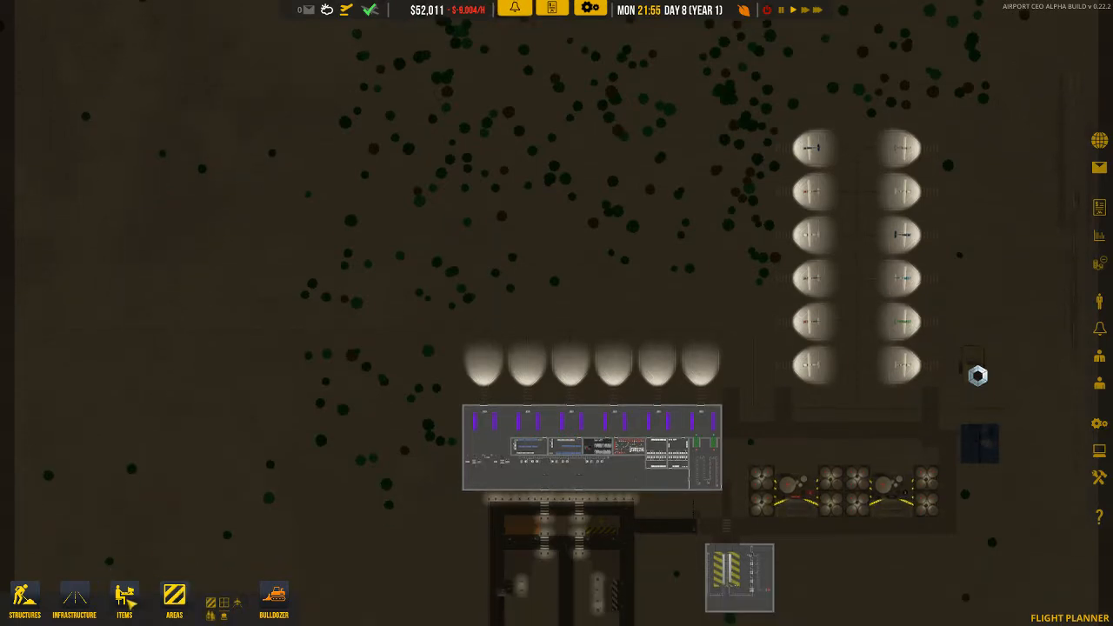
pyautogui.scroll(-3)
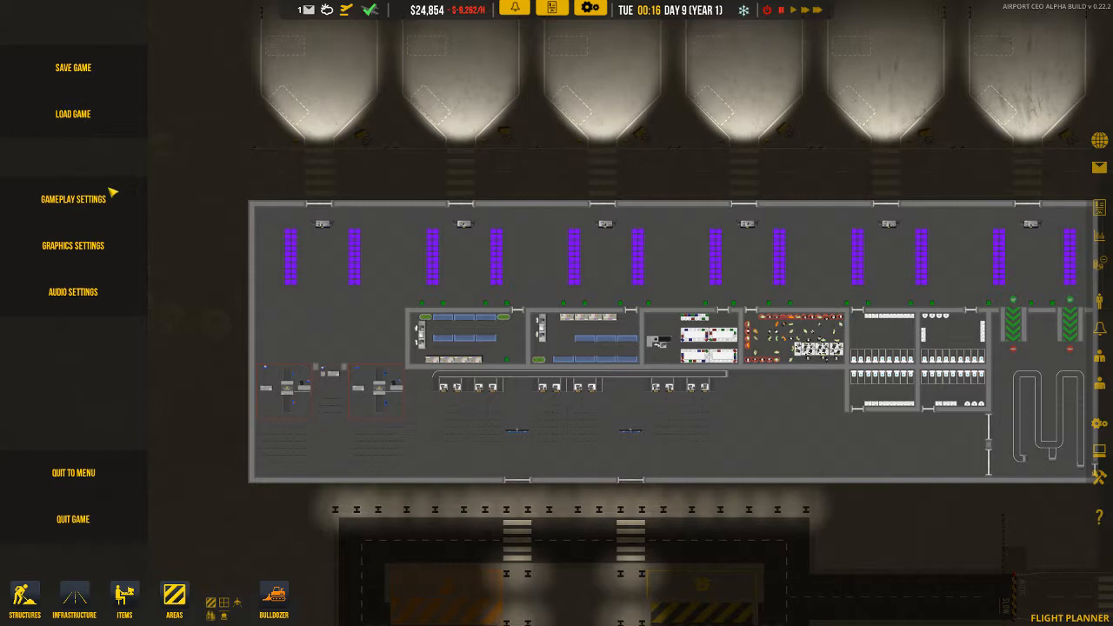
# Save over AIRPORT LS NS and confirm the overwrite, closing the menu
pyautogui.click(73, 67)
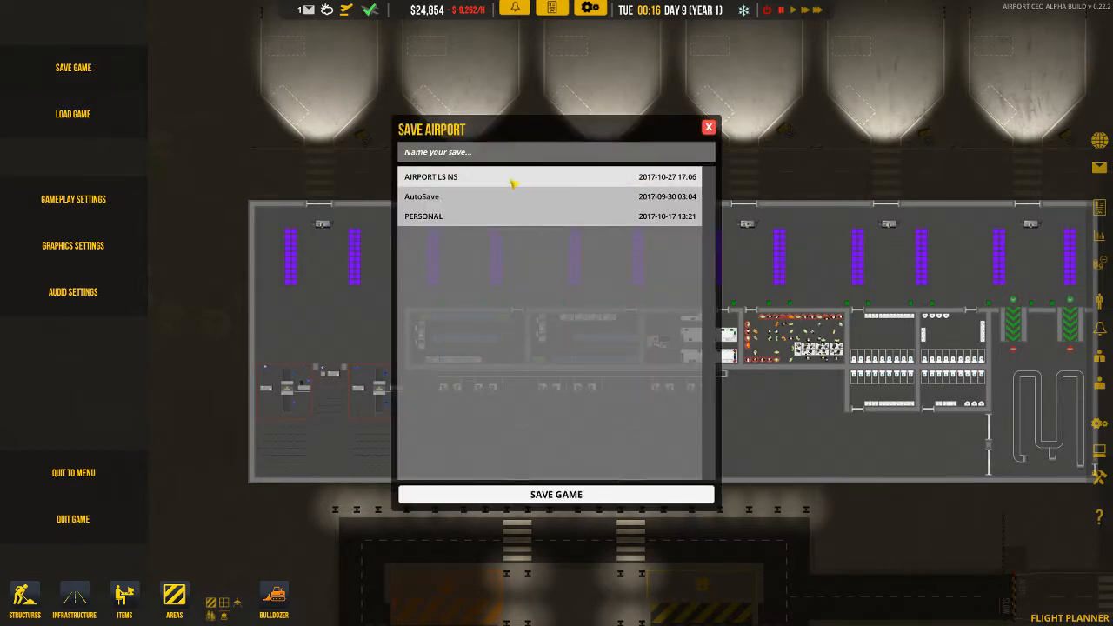
pyautogui.click(556, 494)
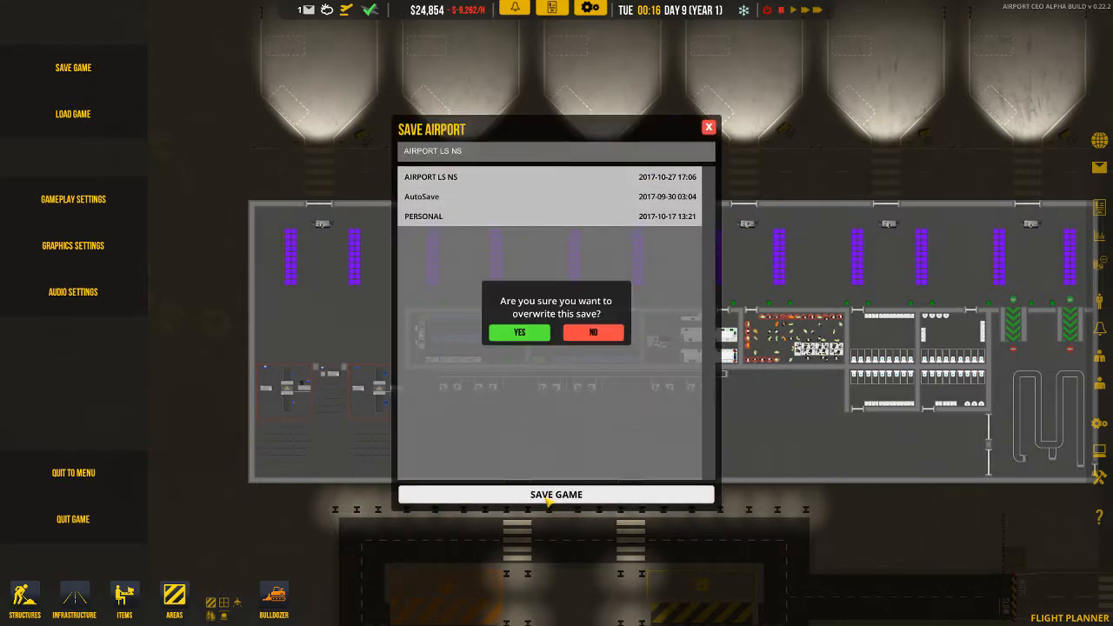
pyautogui.click(519, 332)
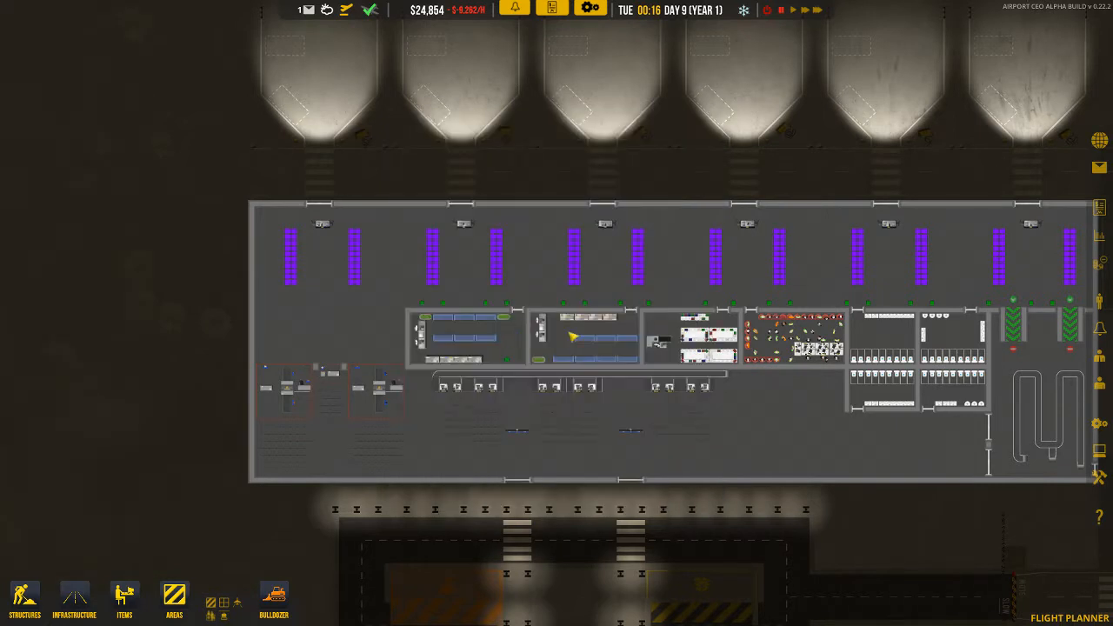